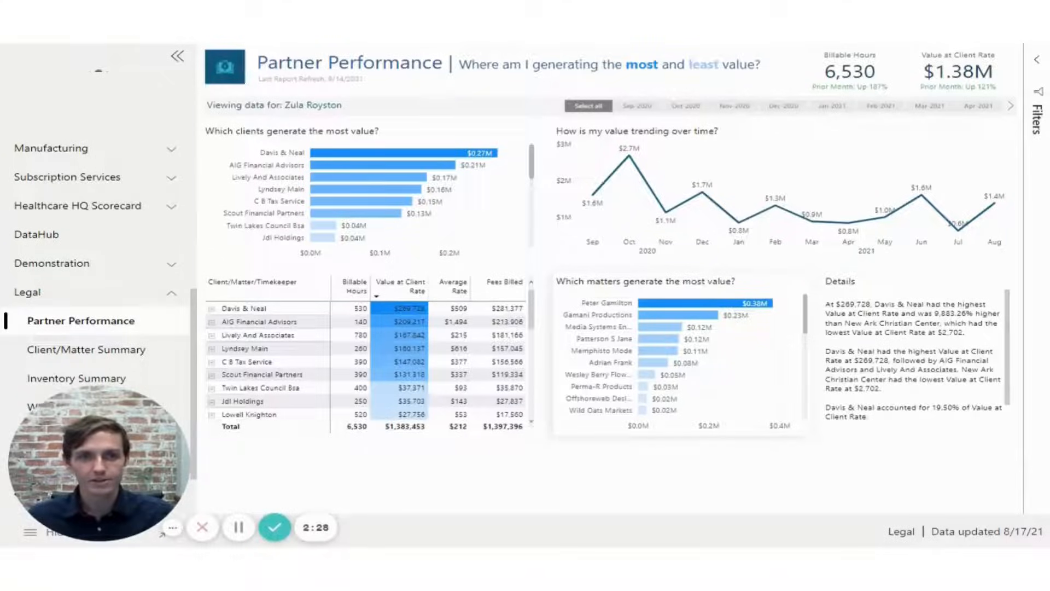
pyautogui.moveTo(372, 46)
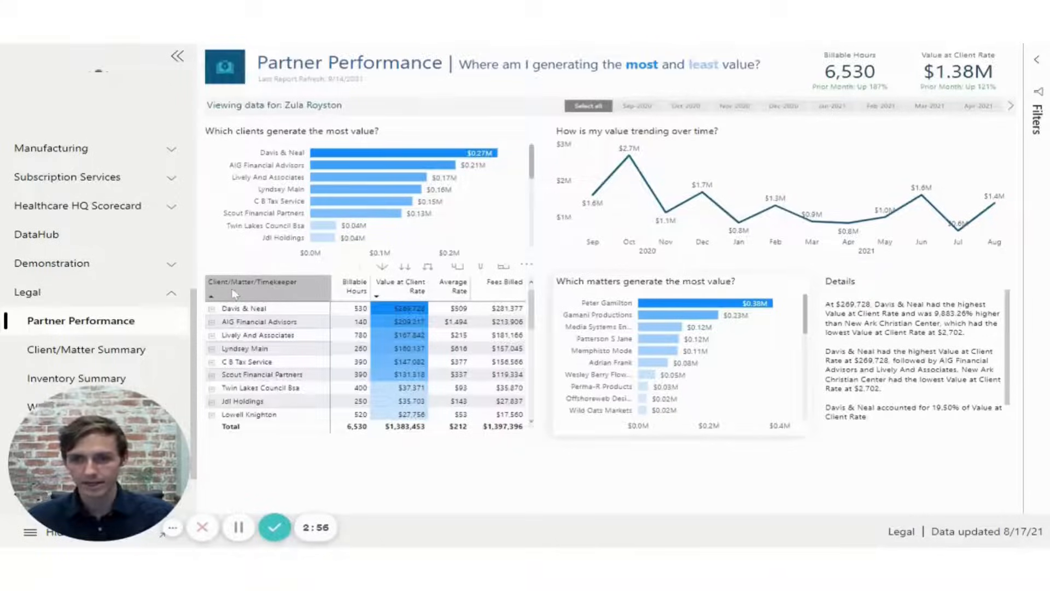
pyautogui.moveTo(281, 286)
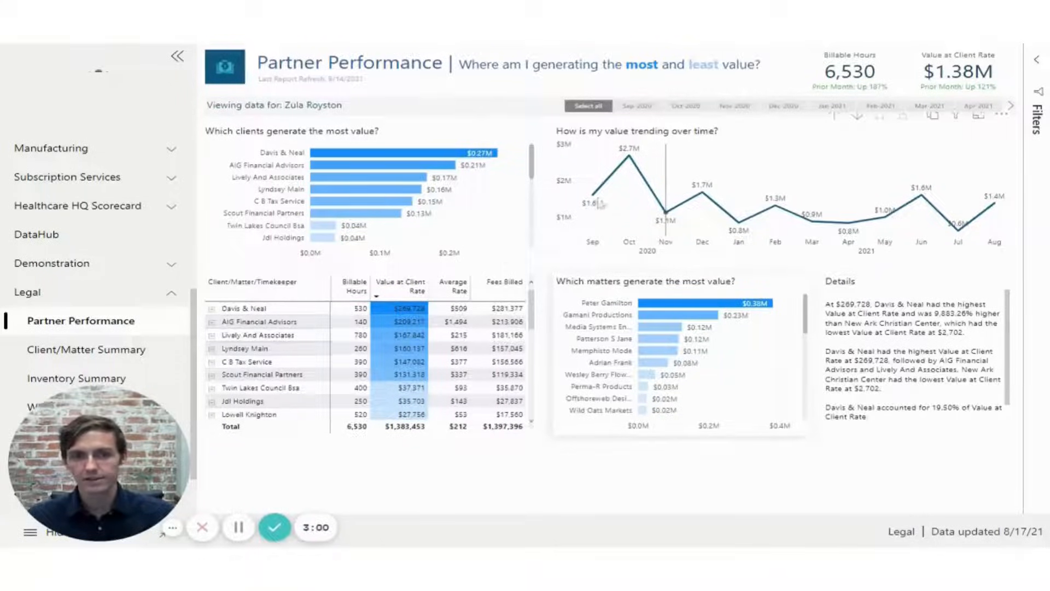
pyautogui.moveTo(777, 218)
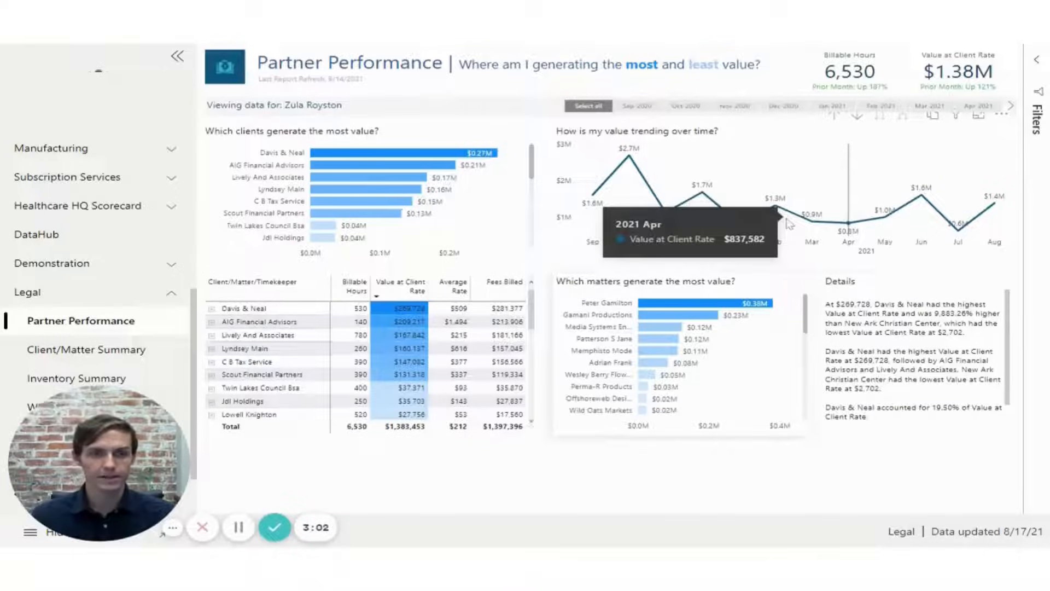
pyautogui.moveTo(787, 223)
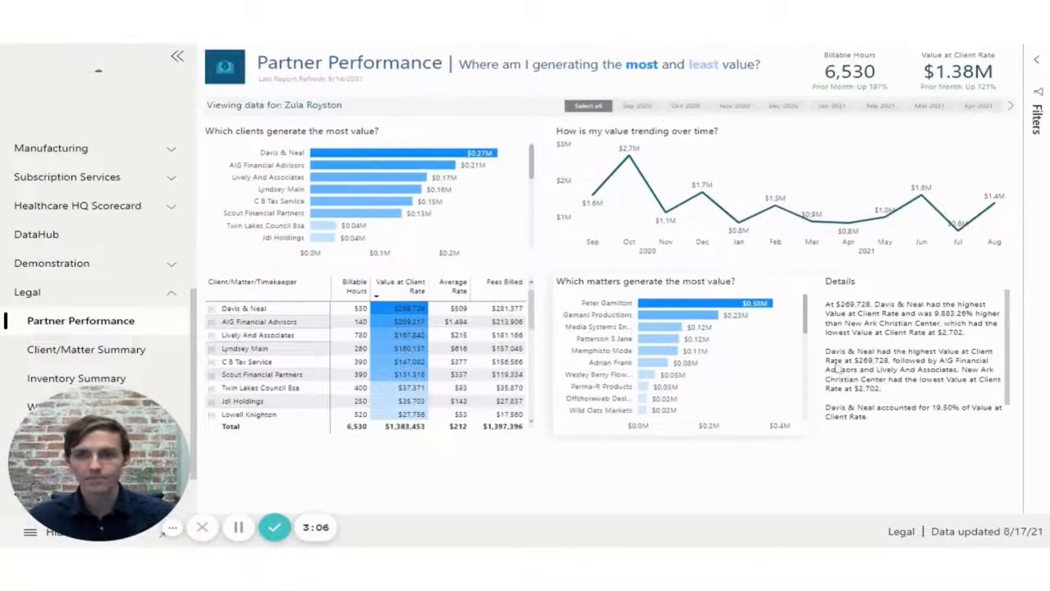
pyautogui.moveTo(506, 244)
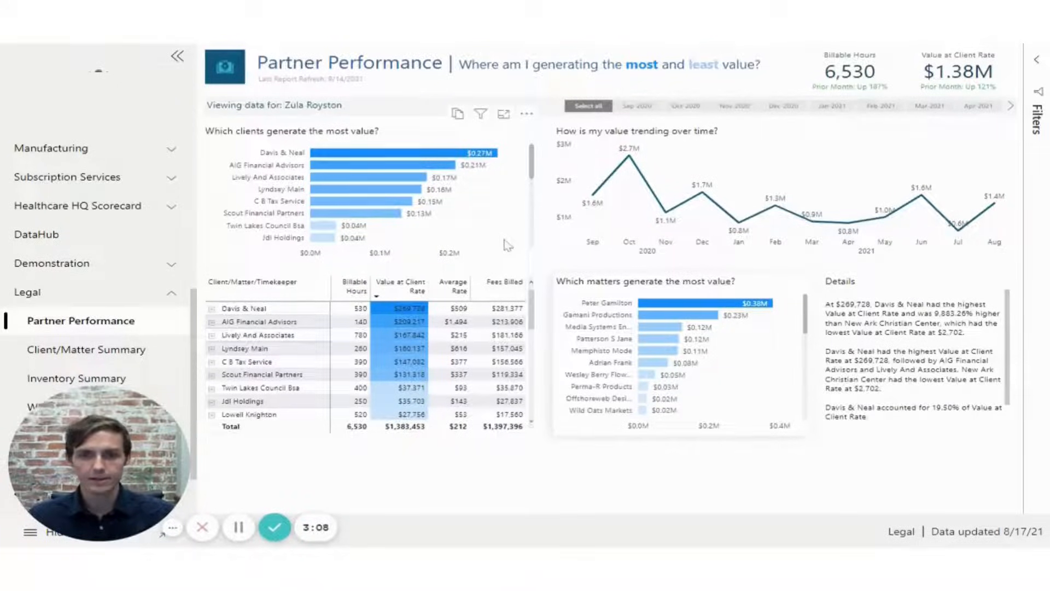
pyautogui.moveTo(523, 244)
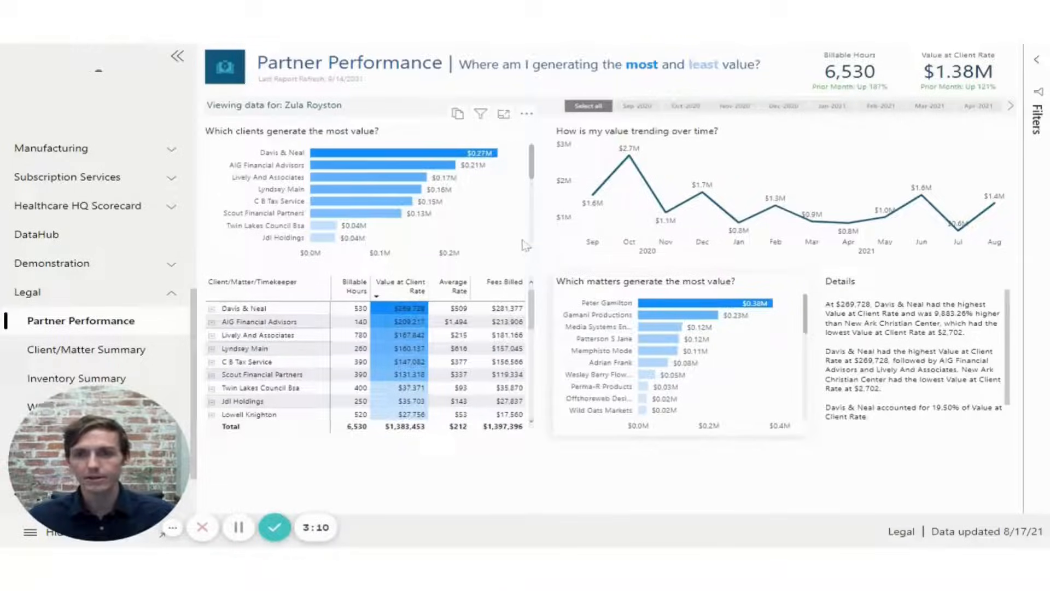
pyautogui.moveTo(267, 139)
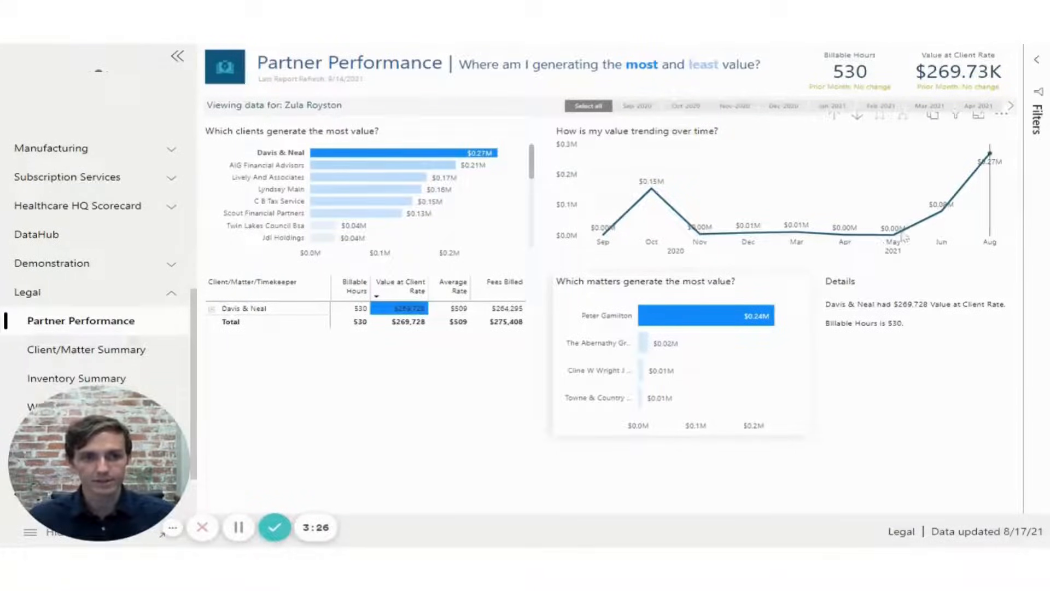
pyautogui.moveTo(990, 161)
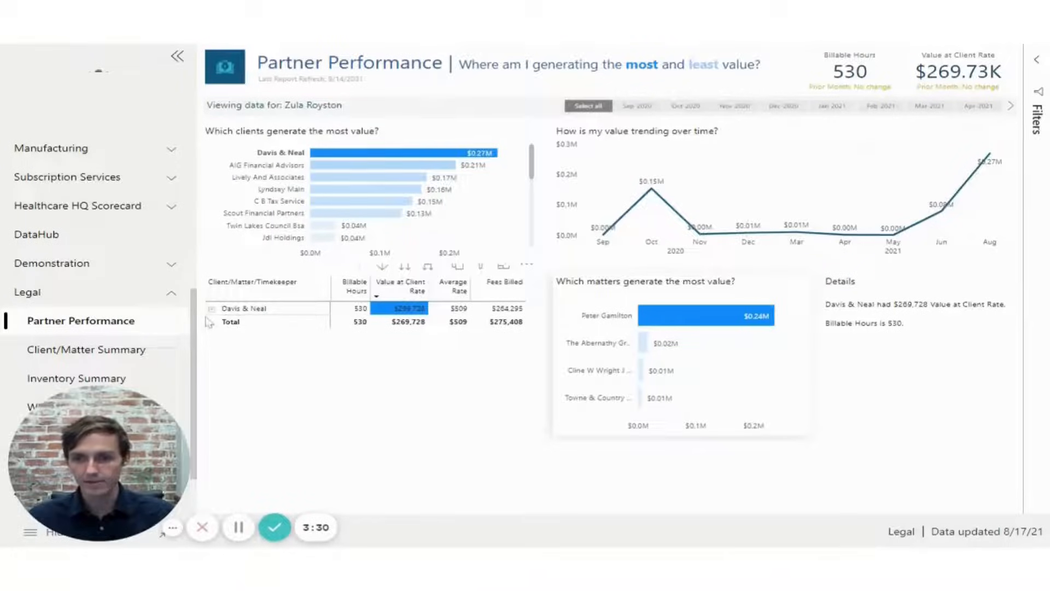
pyautogui.click(210, 308)
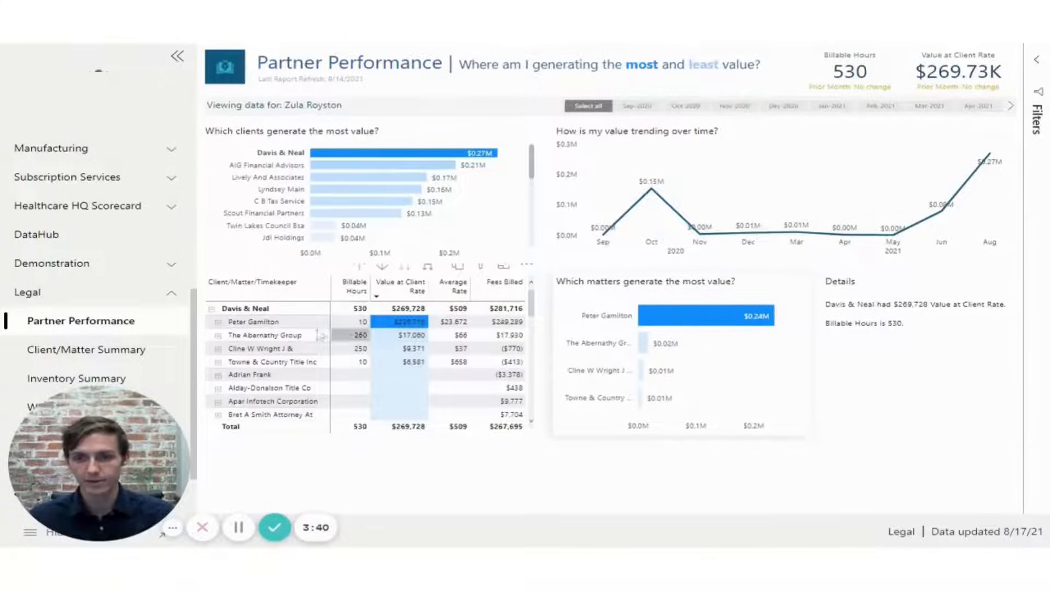
pyautogui.click(218, 322)
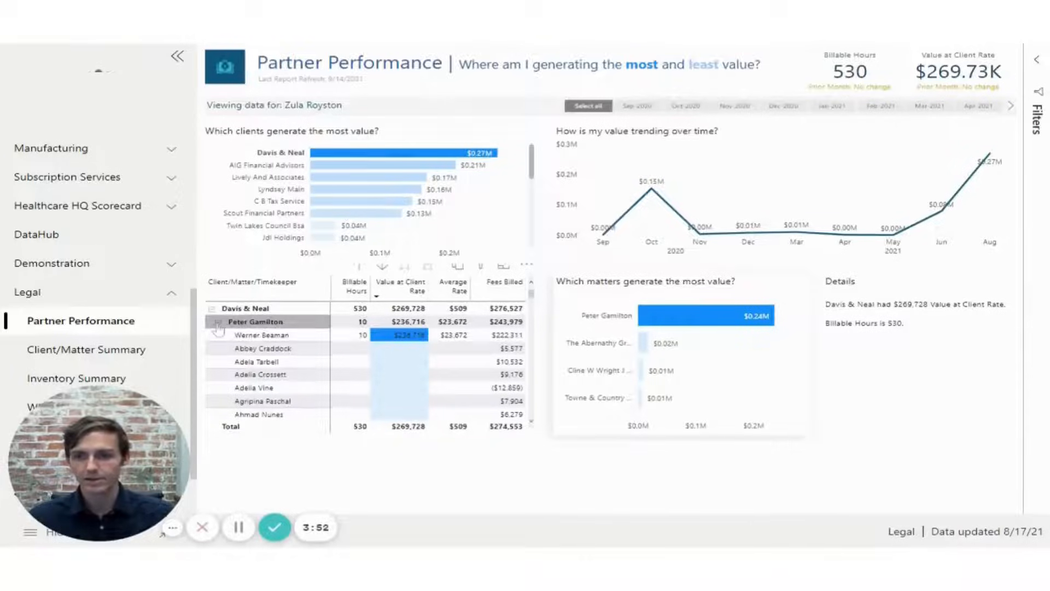
pyautogui.click(212, 309)
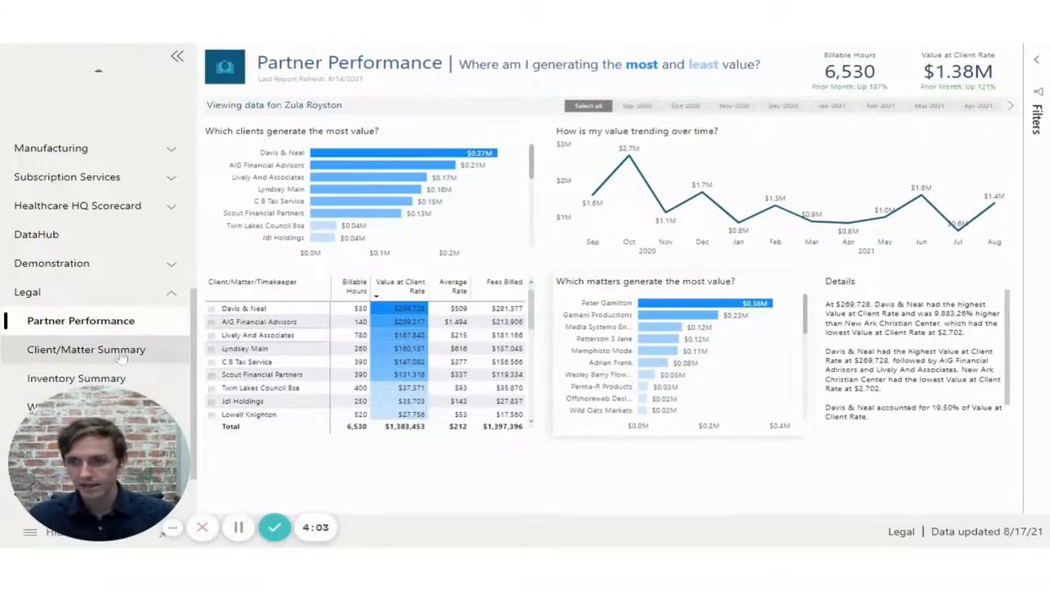
# Show the Client/Matter Summary page broken down by period, then by working timekeeper
pyautogui.click(84, 349)
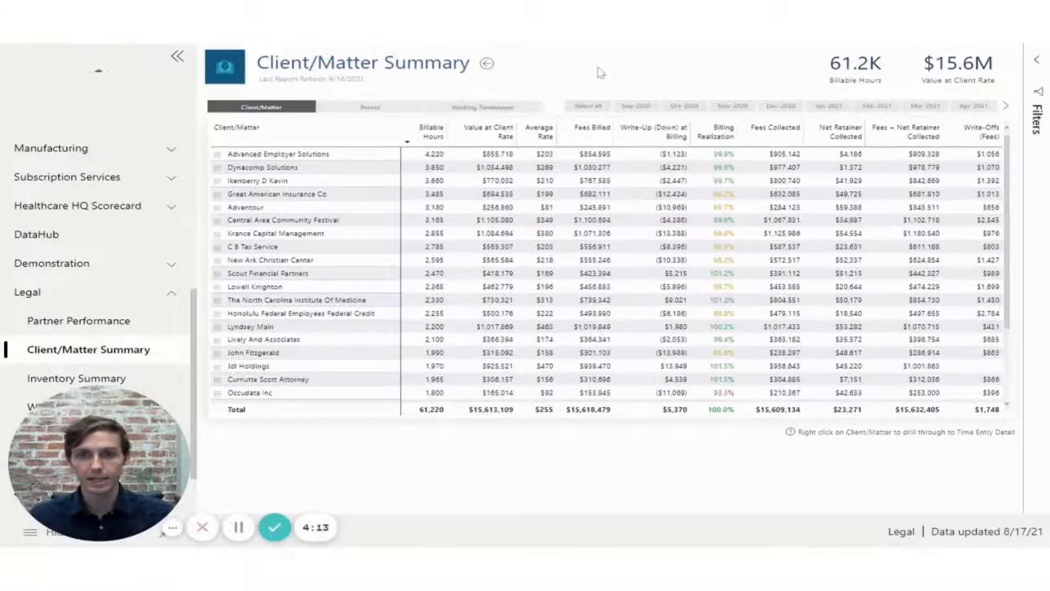
pyautogui.moveTo(635, 48)
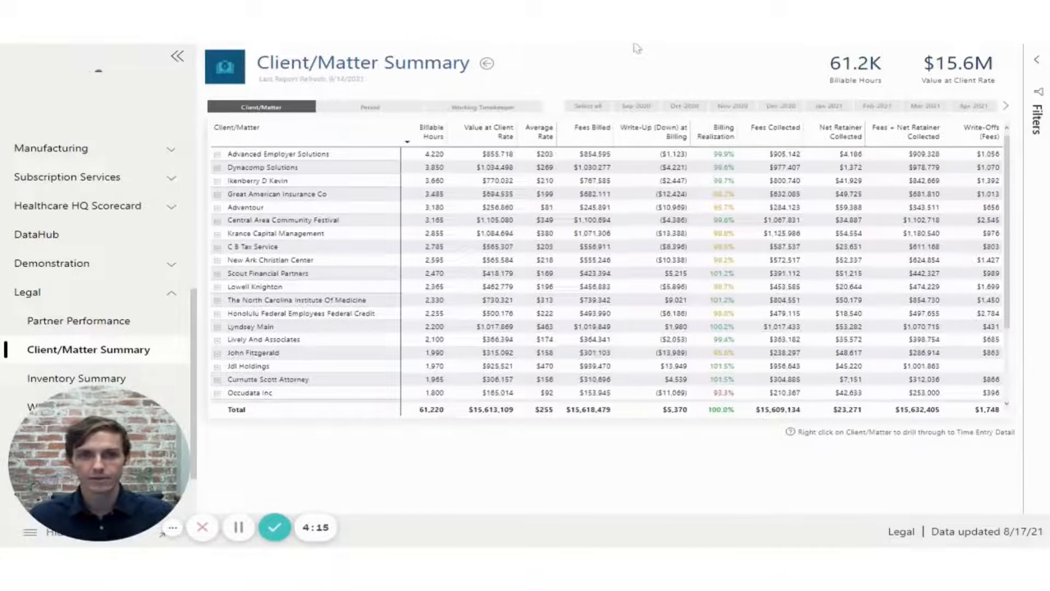
pyautogui.moveTo(649, 64)
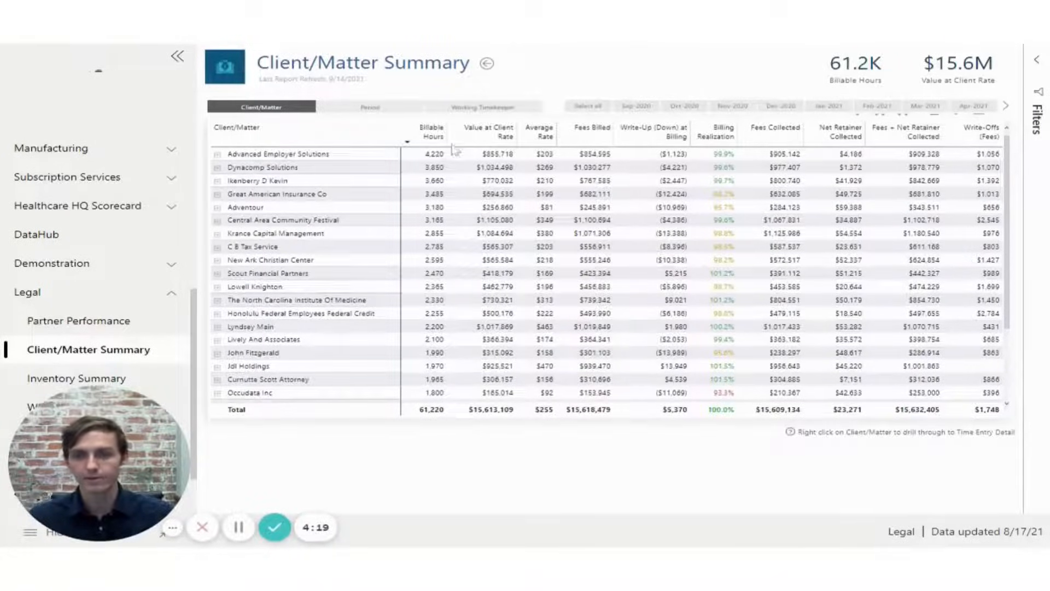
pyautogui.click(654, 131)
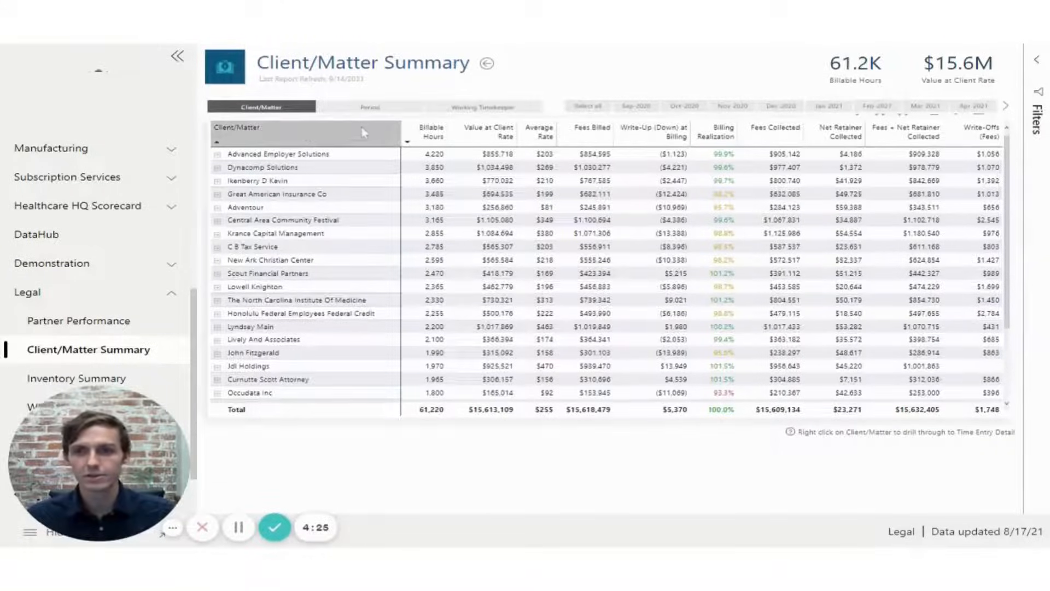
pyautogui.click(370, 106)
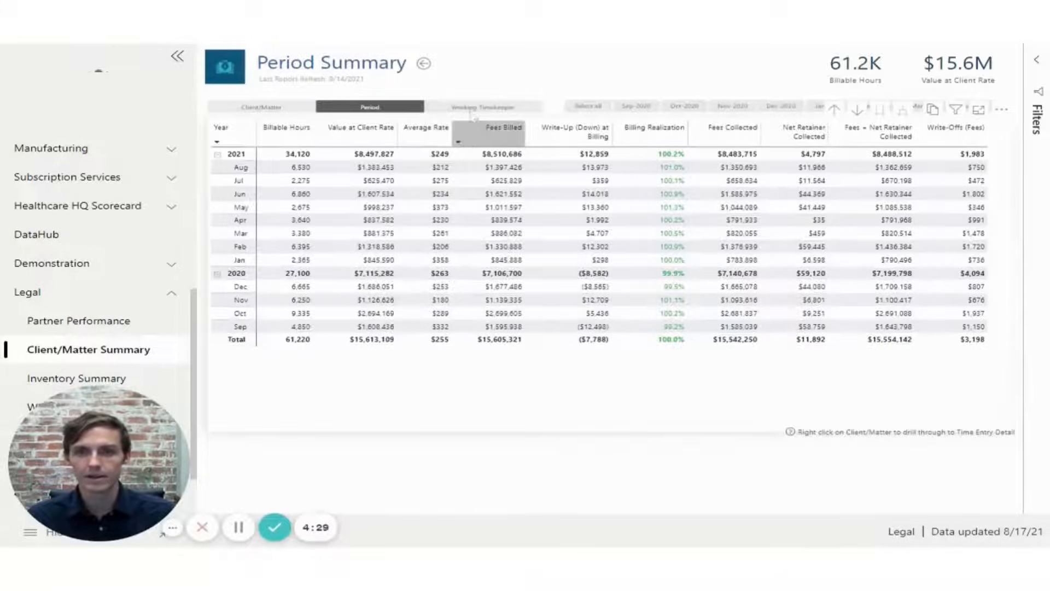
pyautogui.click(482, 106)
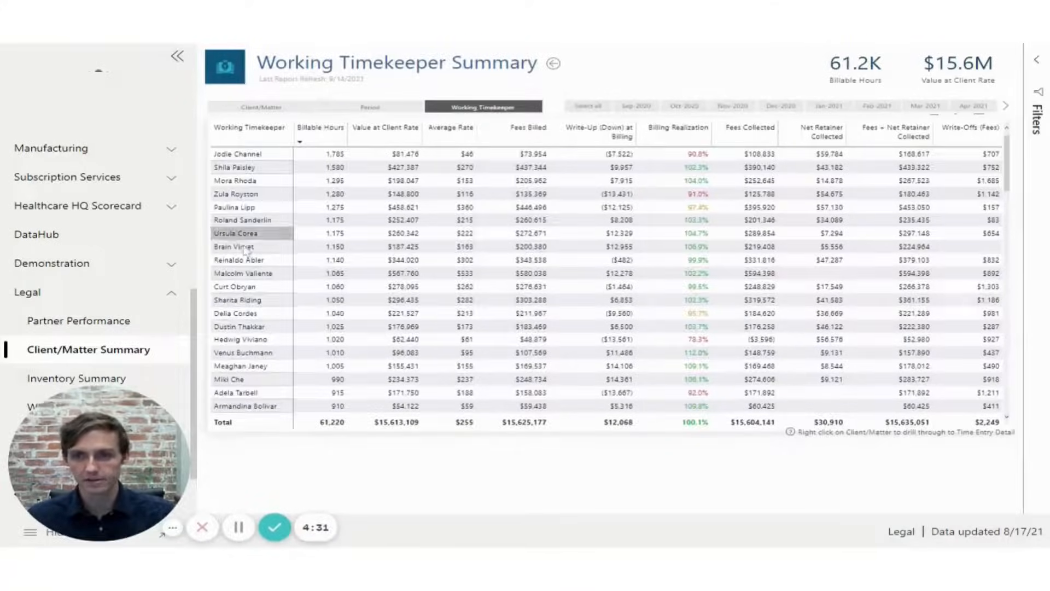
pyautogui.click(238, 153)
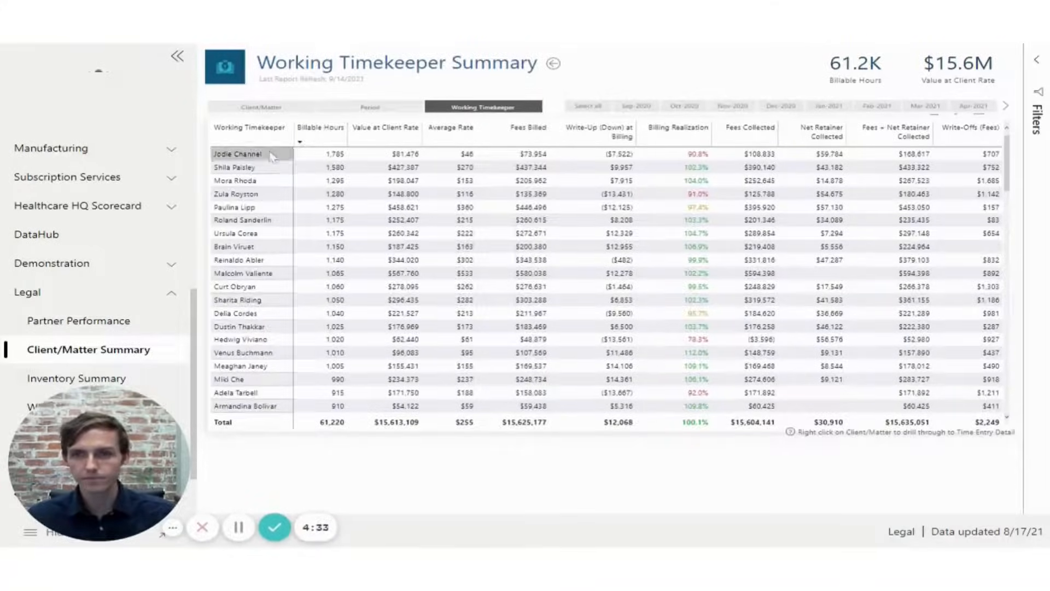
# Expand Dynacomp Solutions under Client/Matter and drill through a matter to Time Entry Detail
pyautogui.click(260, 106)
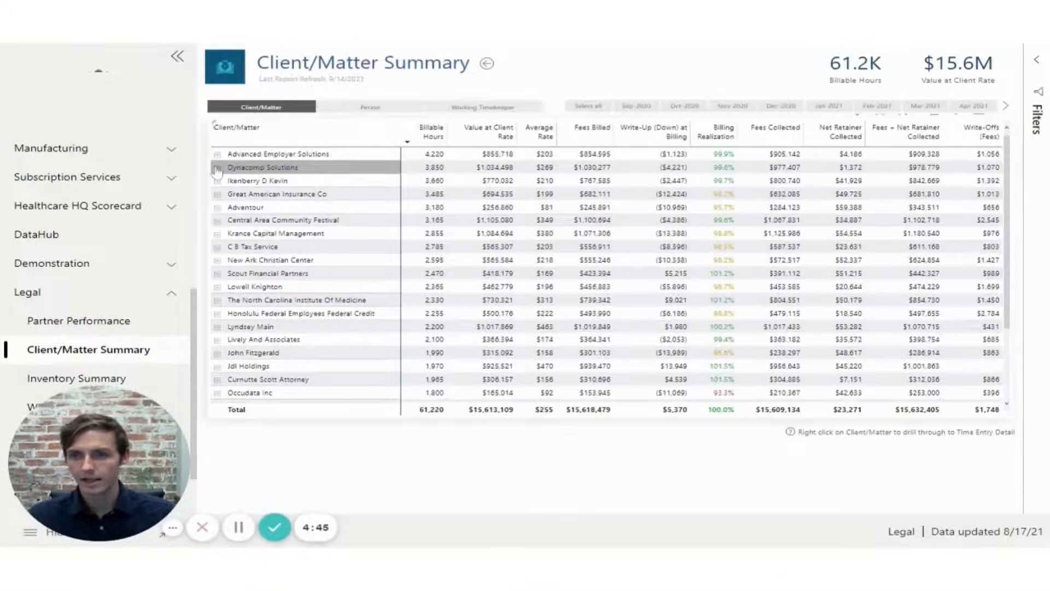
pyautogui.click(216, 166)
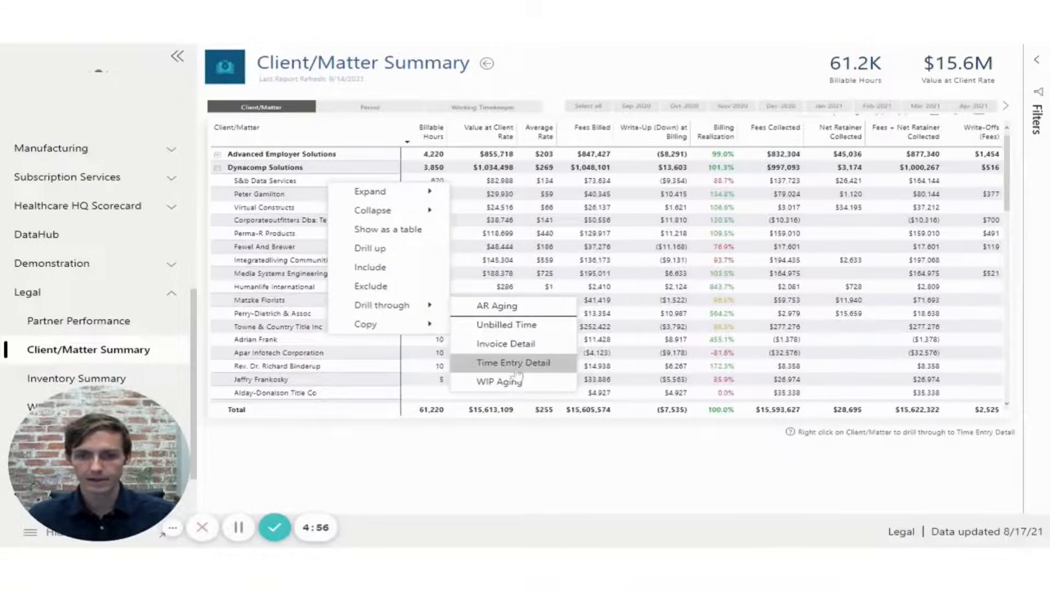
pyautogui.click(515, 362)
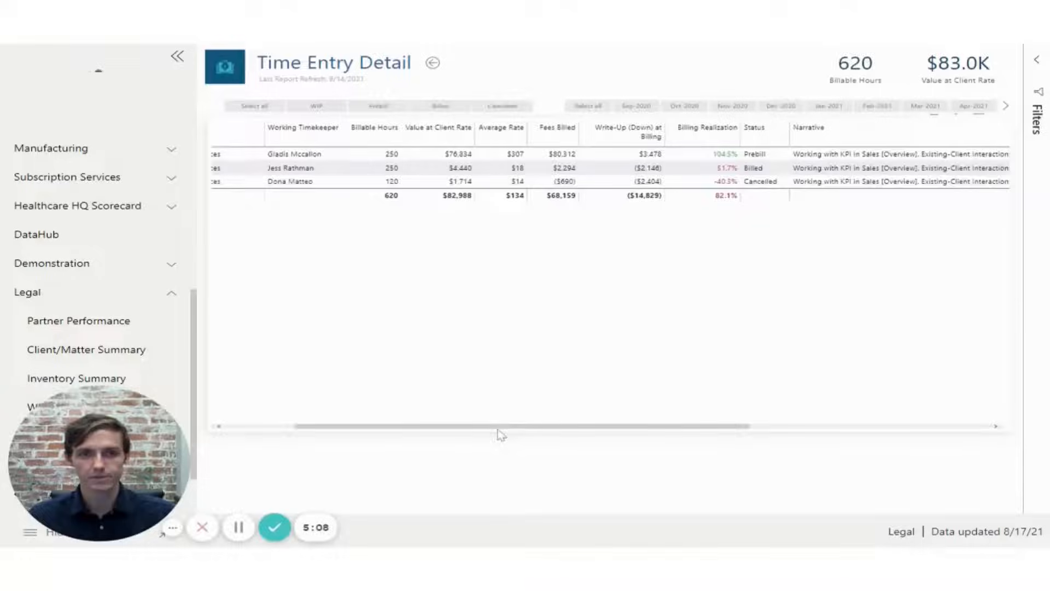
# Filter the time entries to cancelled only, restore them, and return to Client/Matter Summary
pyautogui.hscroll(3)
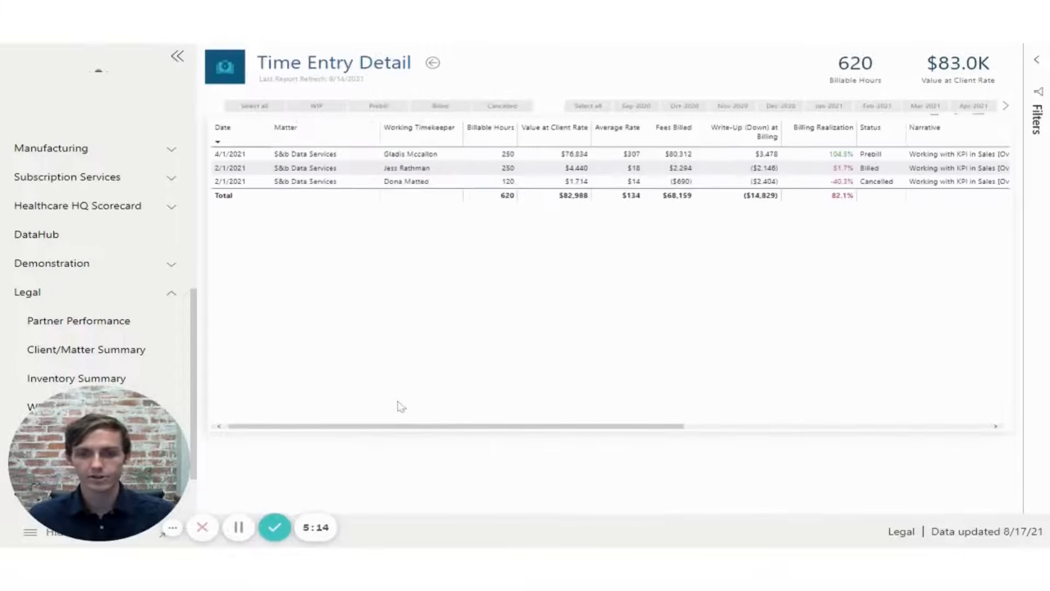
pyautogui.moveTo(525, 63)
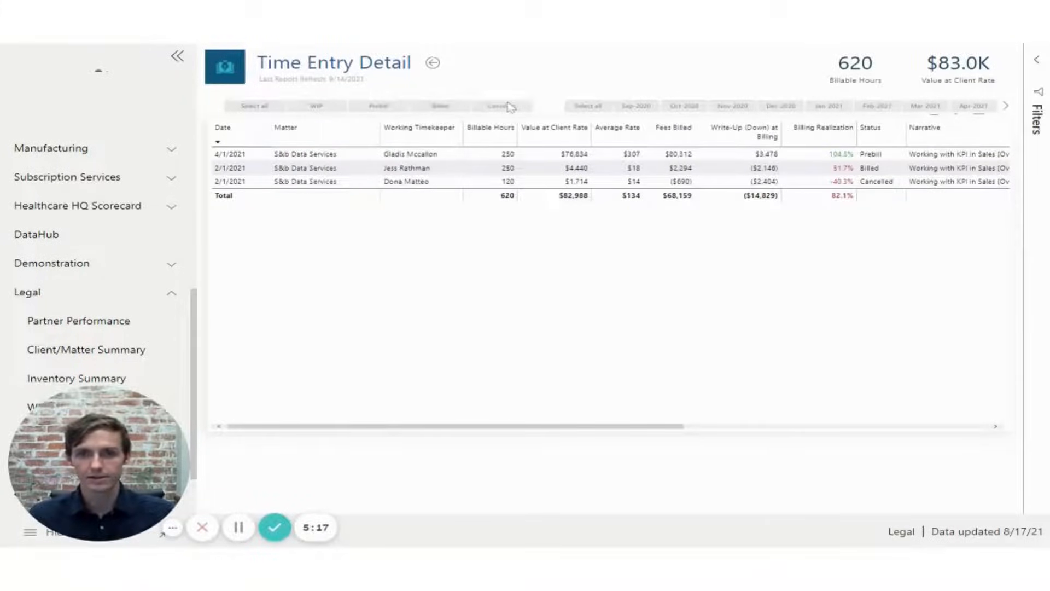
pyautogui.click(500, 106)
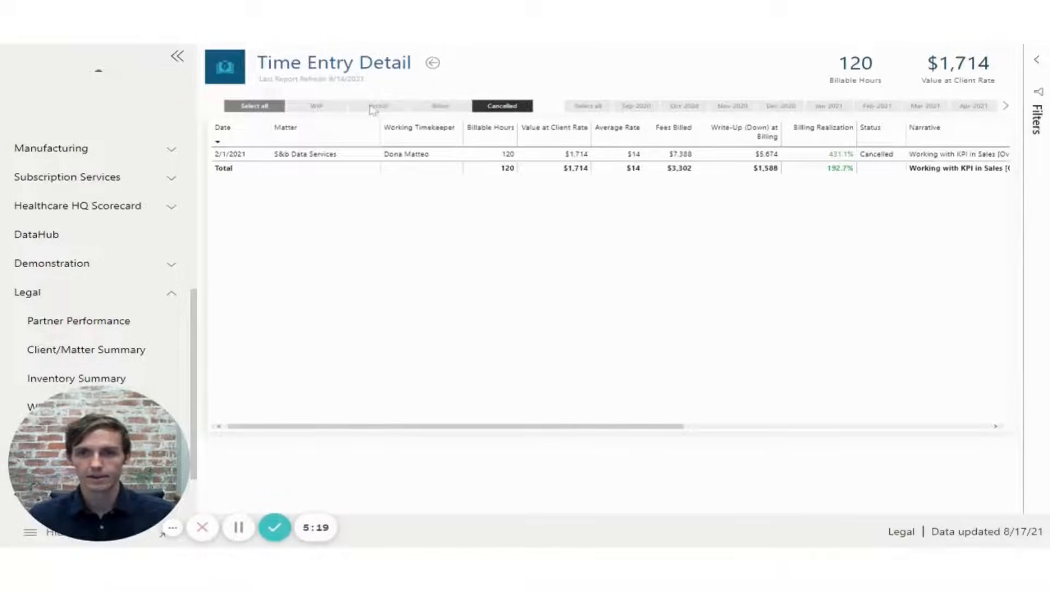
pyautogui.click(501, 106)
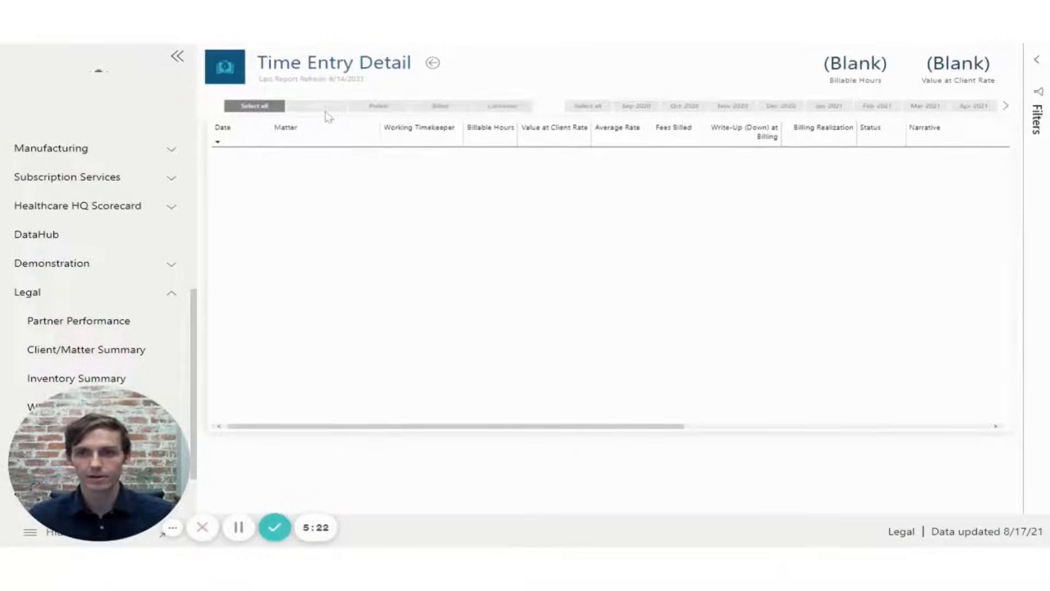
pyautogui.click(377, 106)
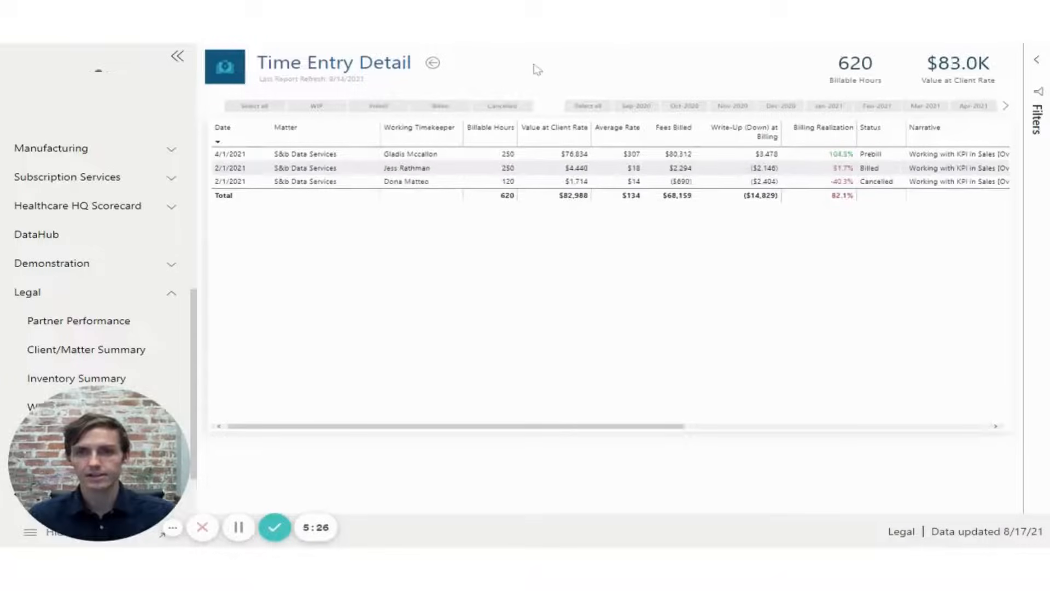
pyautogui.moveTo(486, 78)
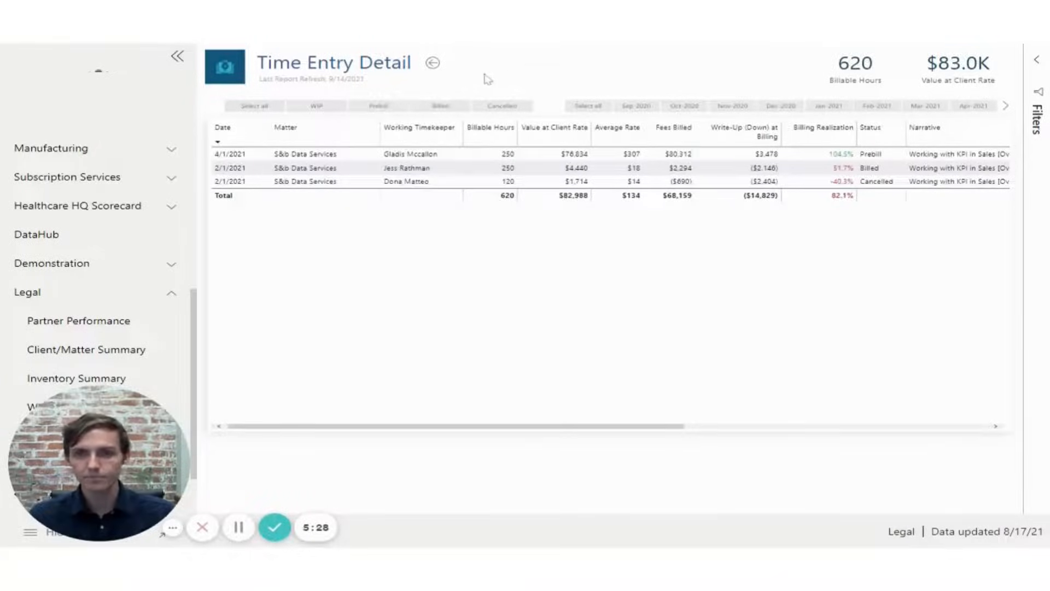
pyautogui.click(85, 349)
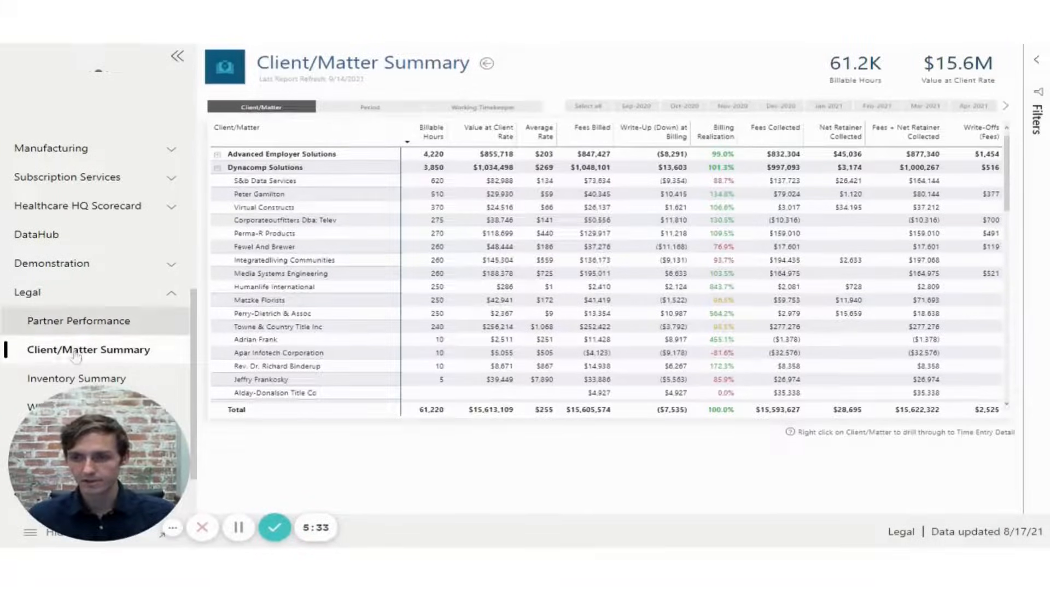
# Show the Inventory Summary page with $80.2M WIP and $95.8M total inventory
pyautogui.click(77, 377)
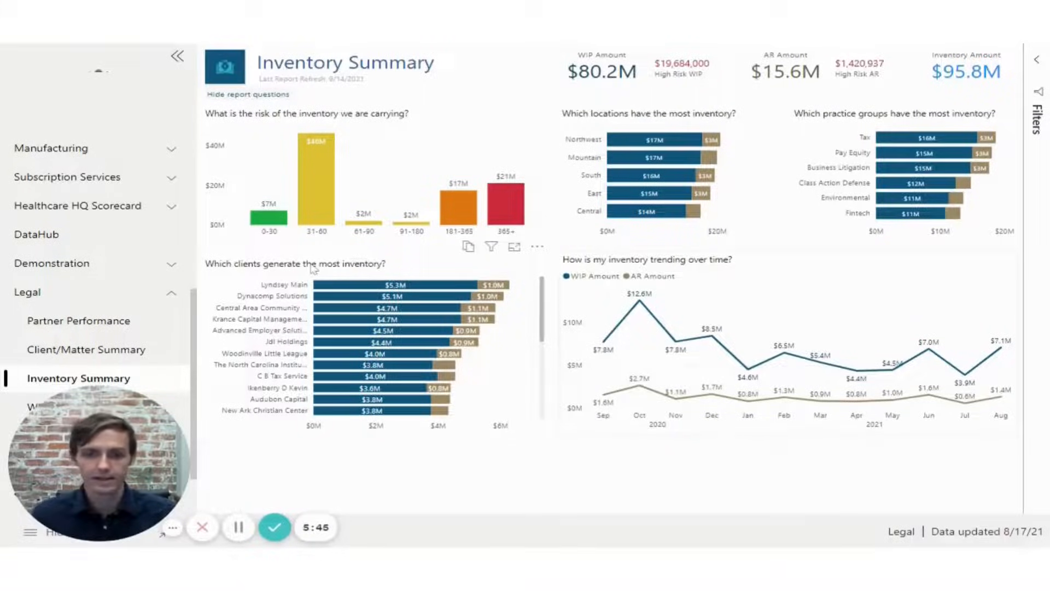
pyautogui.moveTo(688, 306)
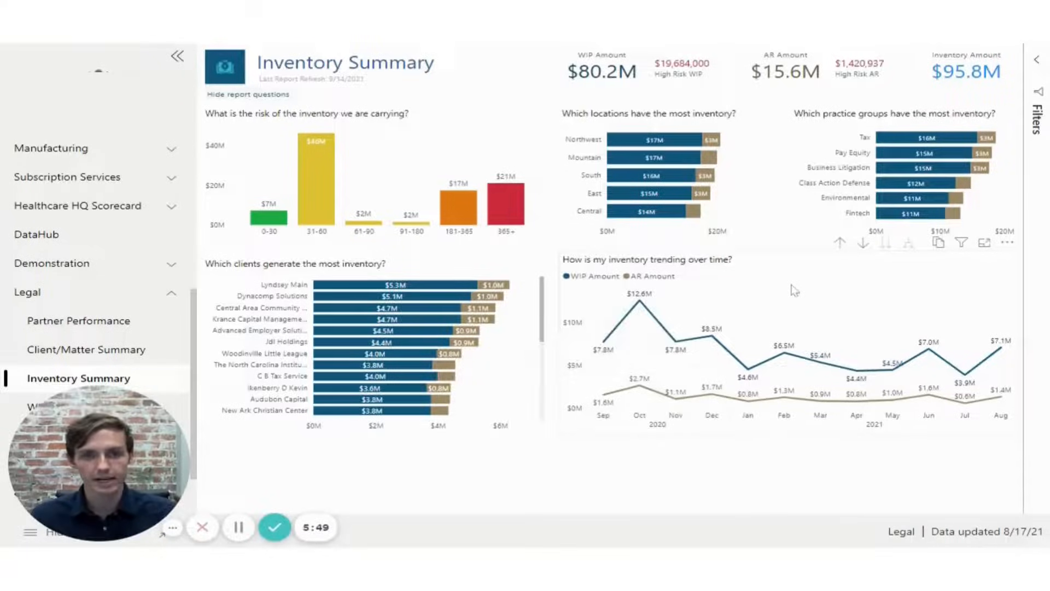
pyautogui.moveTo(541, 66)
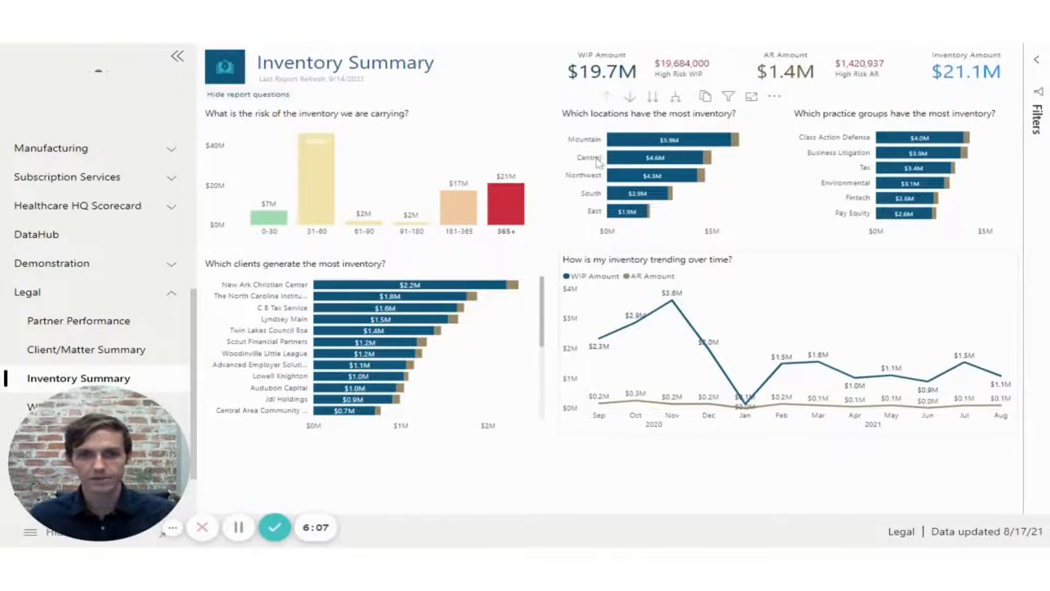
pyautogui.moveTo(660, 139)
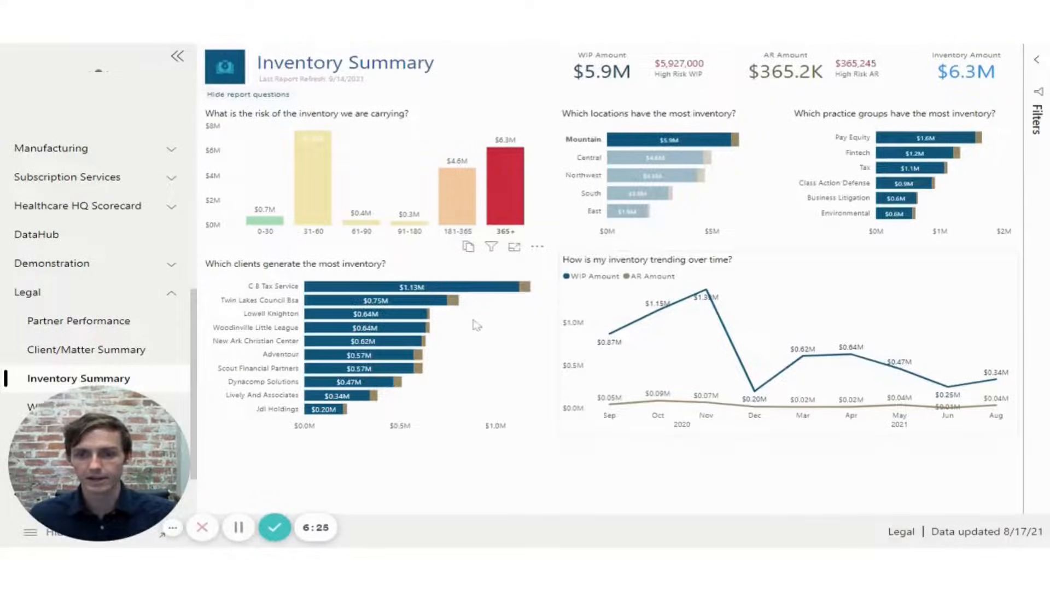
# Drill through from the C B Tax Service bar to its WIP Aging breakdown
pyautogui.rightClick(429, 286)
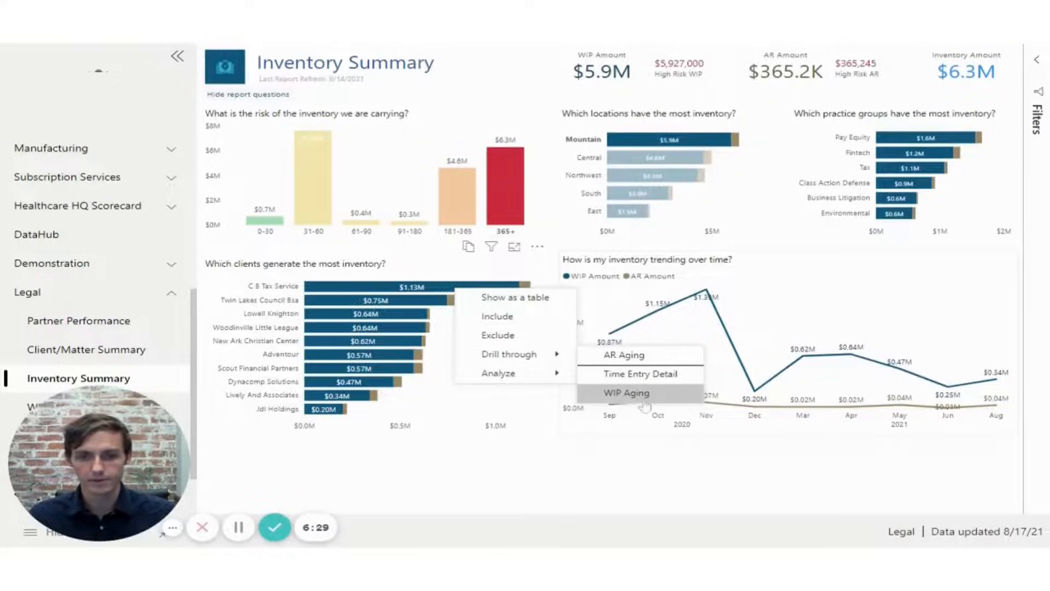
pyautogui.click(626, 393)
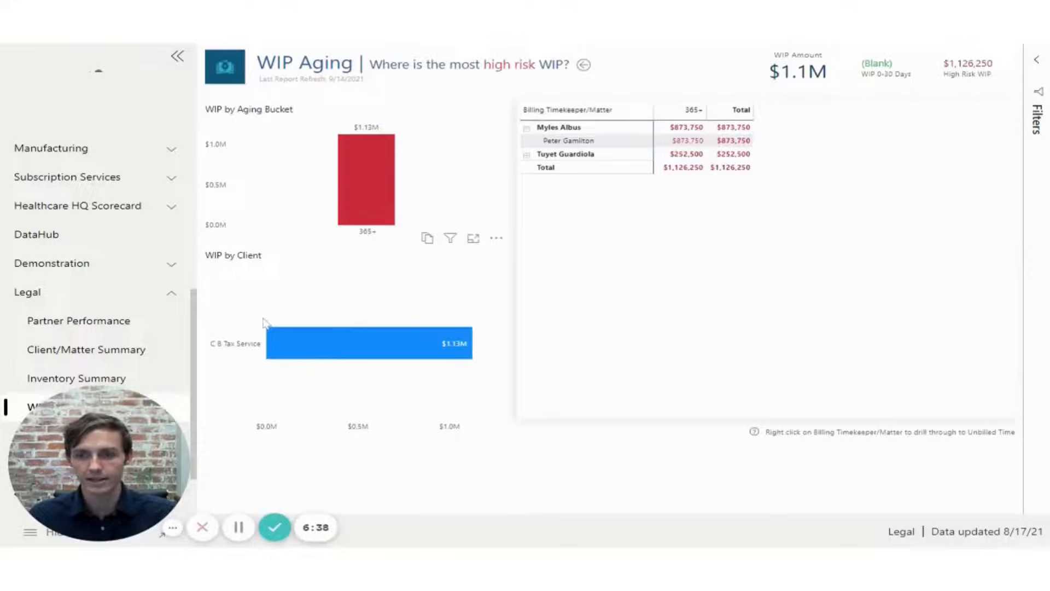
pyautogui.moveTo(495, 178)
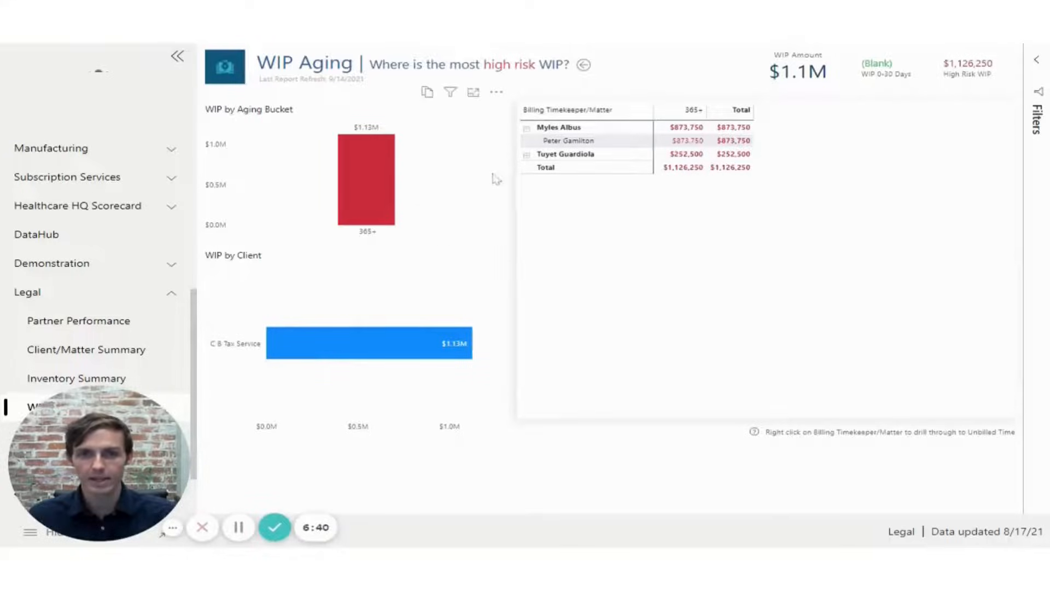
pyautogui.click(569, 109)
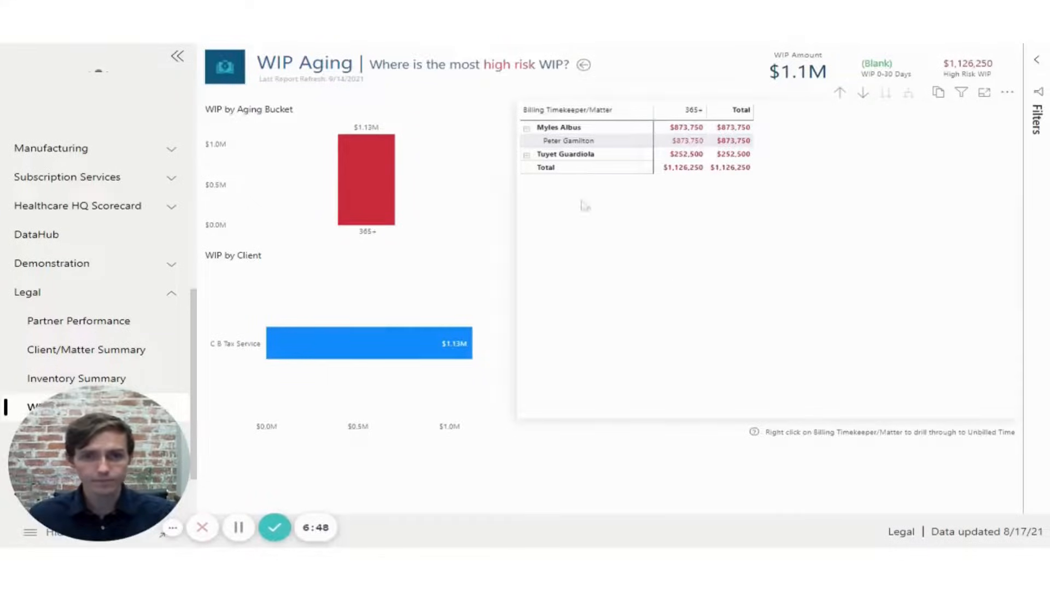
pyautogui.moveTo(583, 166)
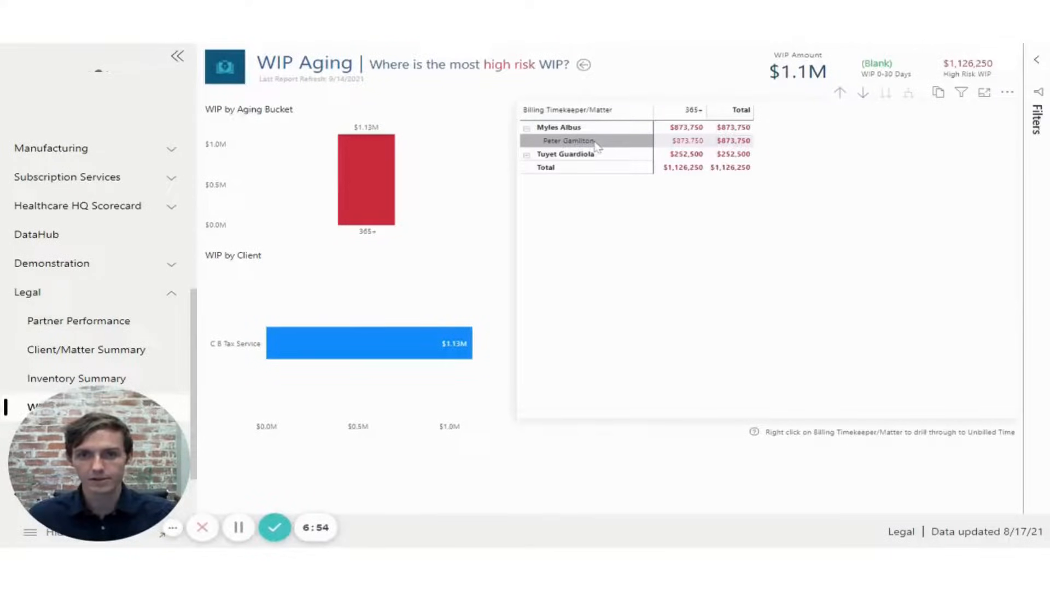
pyautogui.rightClick(568, 141)
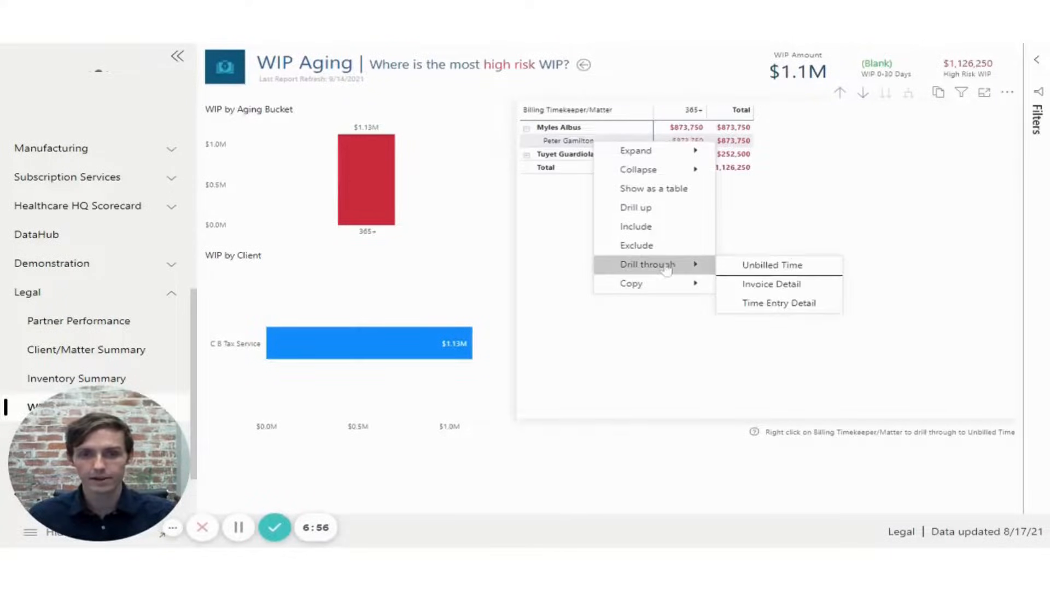
pyautogui.click(772, 265)
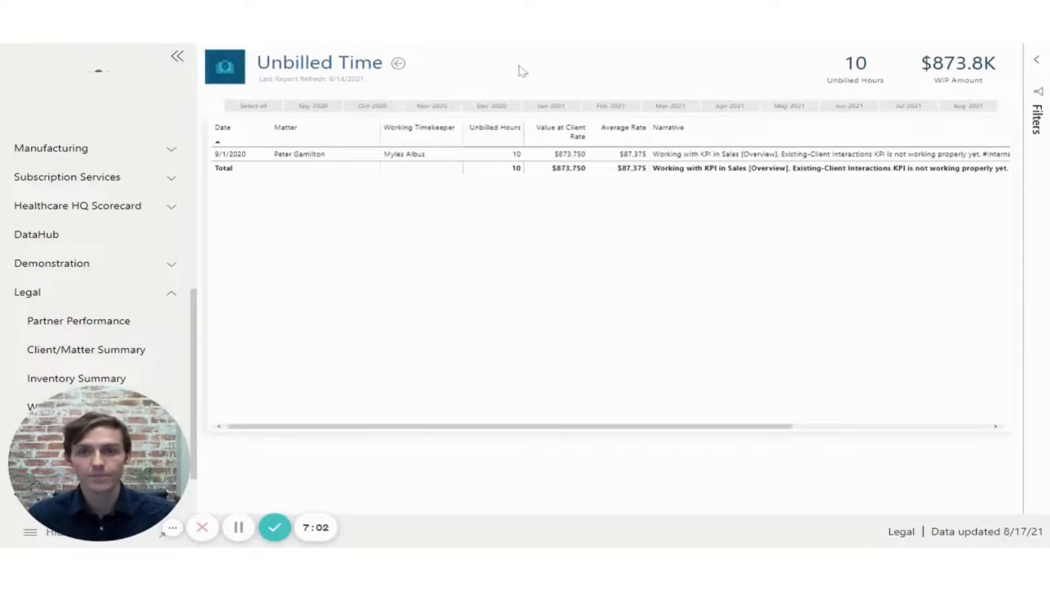
pyautogui.moveTo(617, 413)
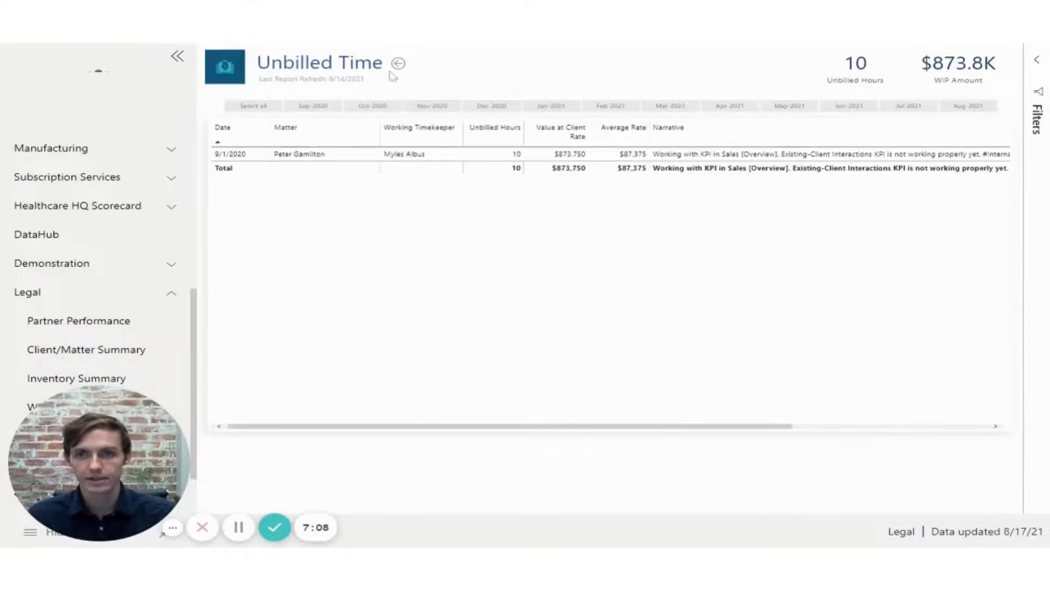
# Go back through WIP Aging and Inventory Summary to the Partner Performance page
pyautogui.click(397, 64)
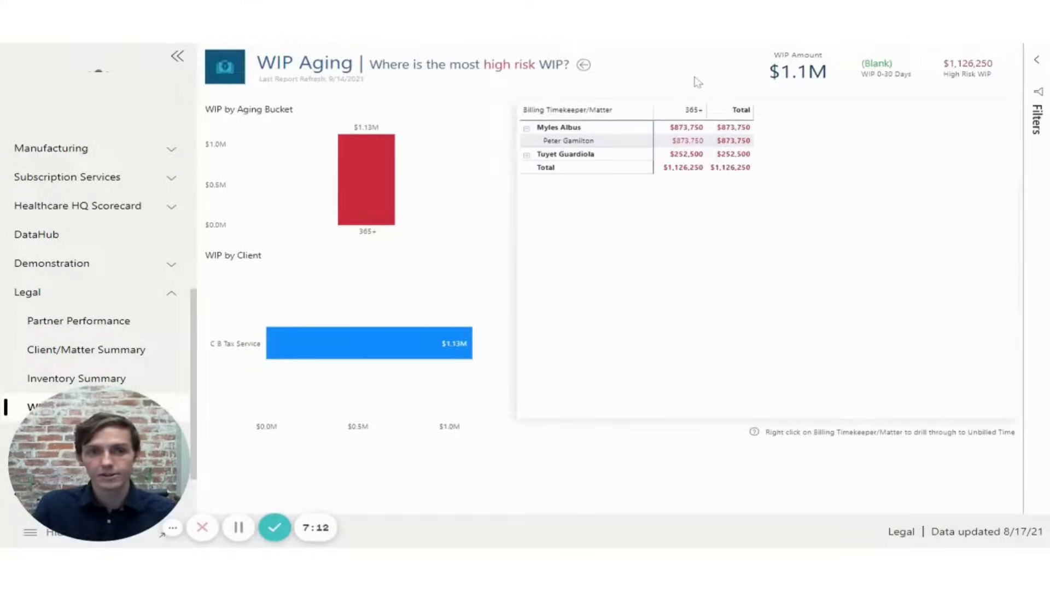
pyautogui.moveTo(664, 64)
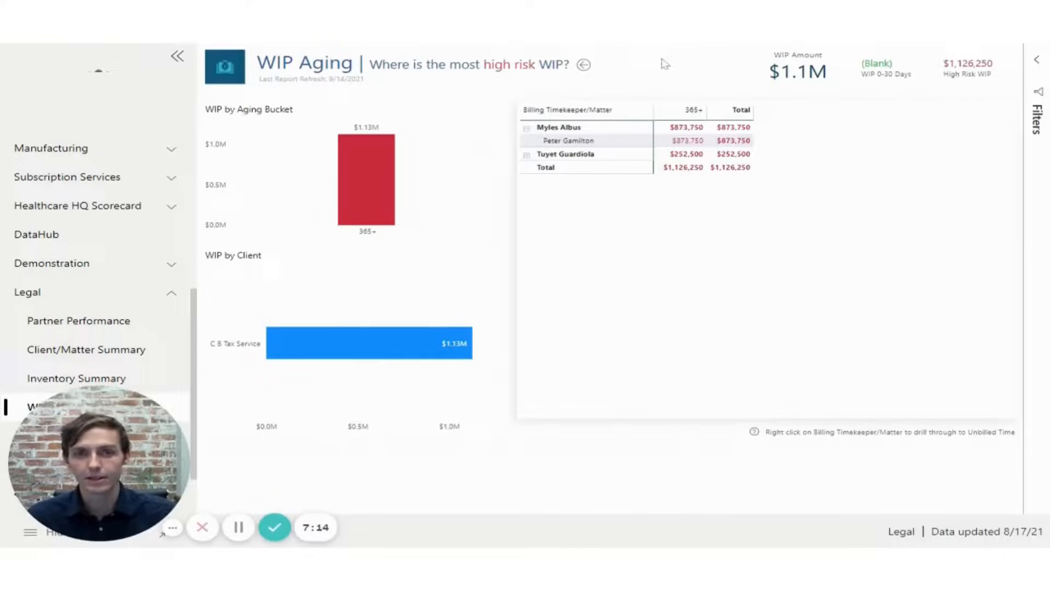
pyautogui.click(77, 377)
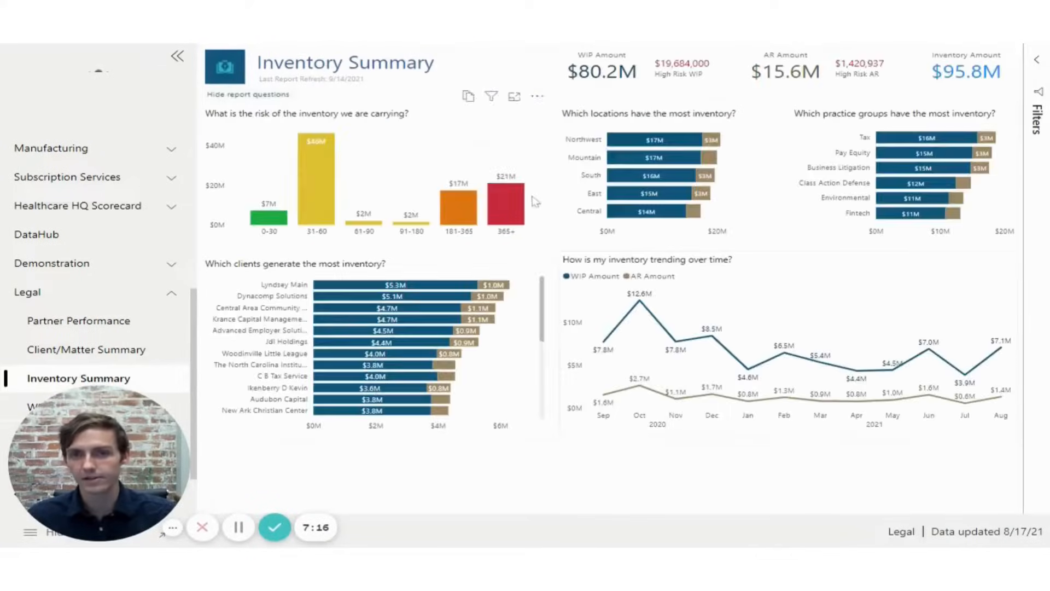
pyautogui.moveTo(526, 64)
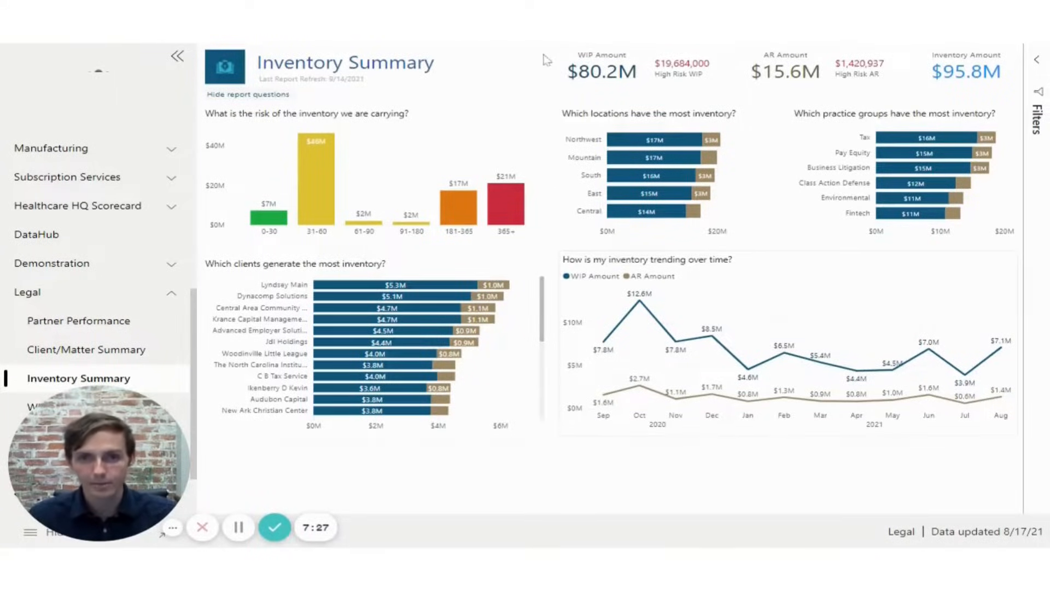
pyautogui.moveTo(565, 47)
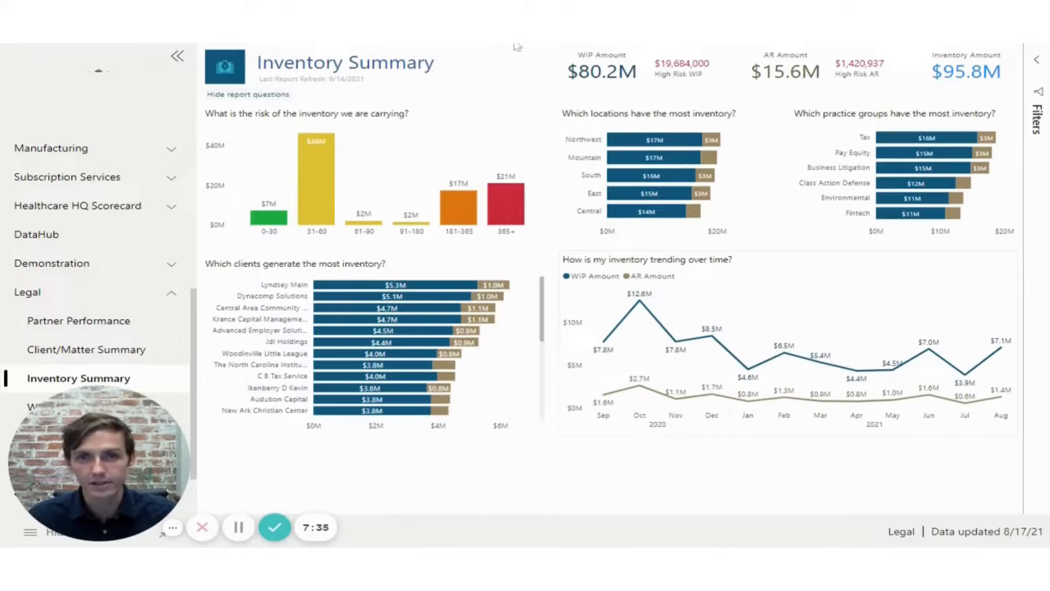
pyautogui.moveTo(574, 48)
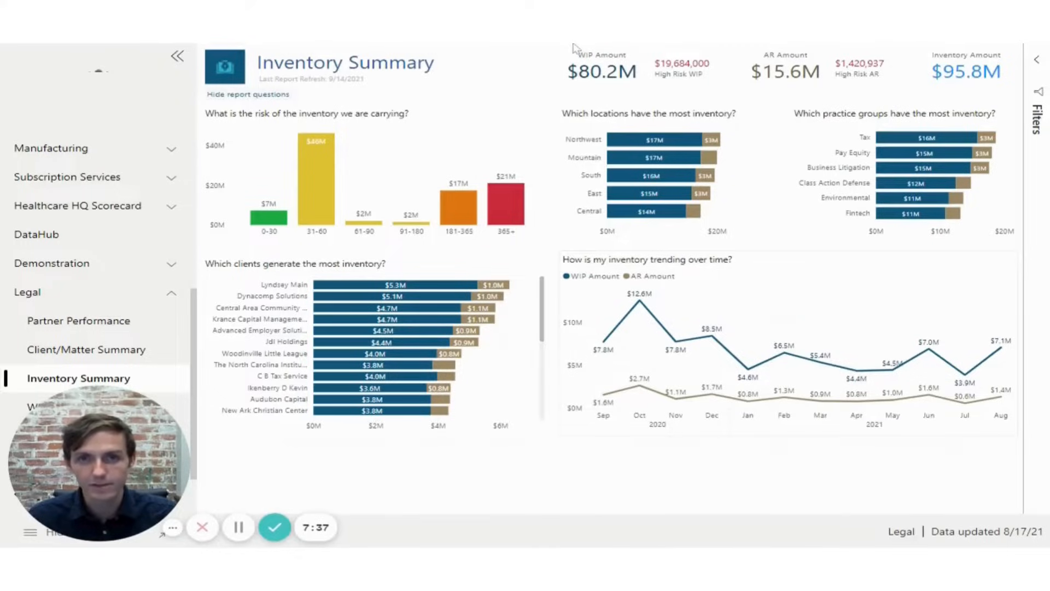
pyautogui.moveTo(79, 321)
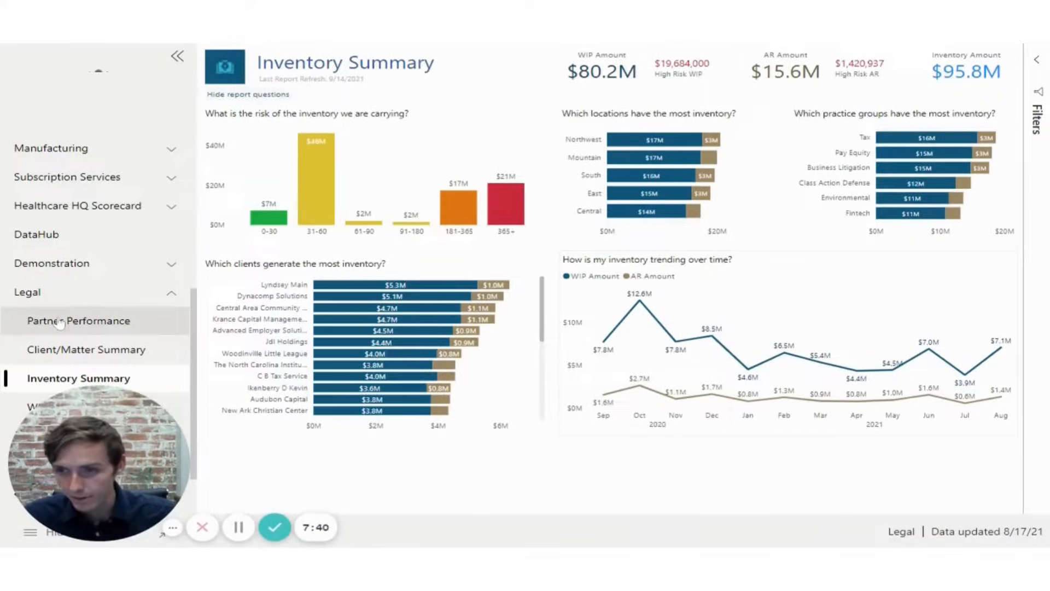
pyautogui.click(79, 321)
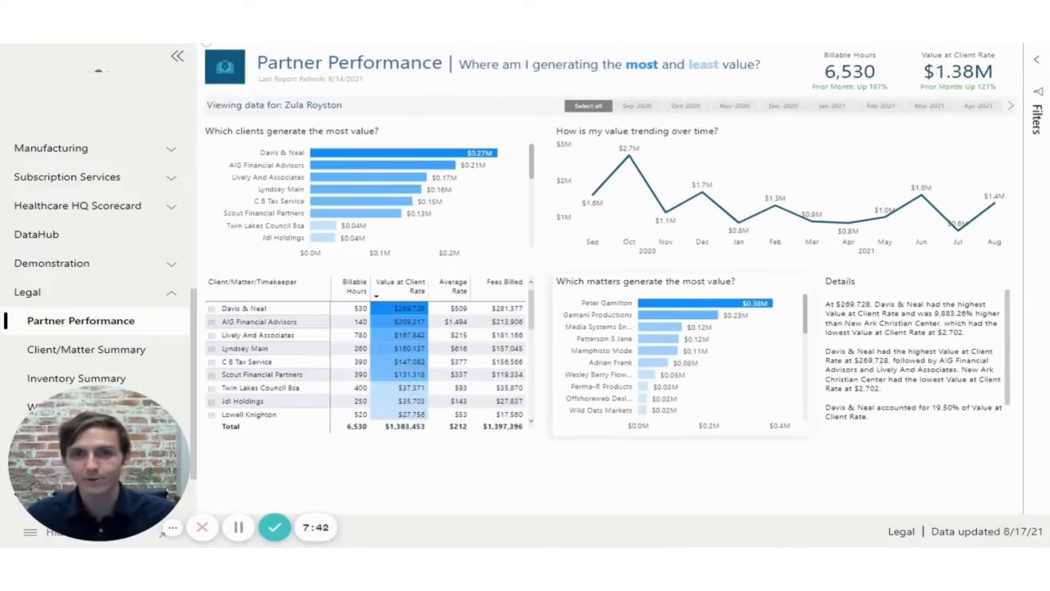